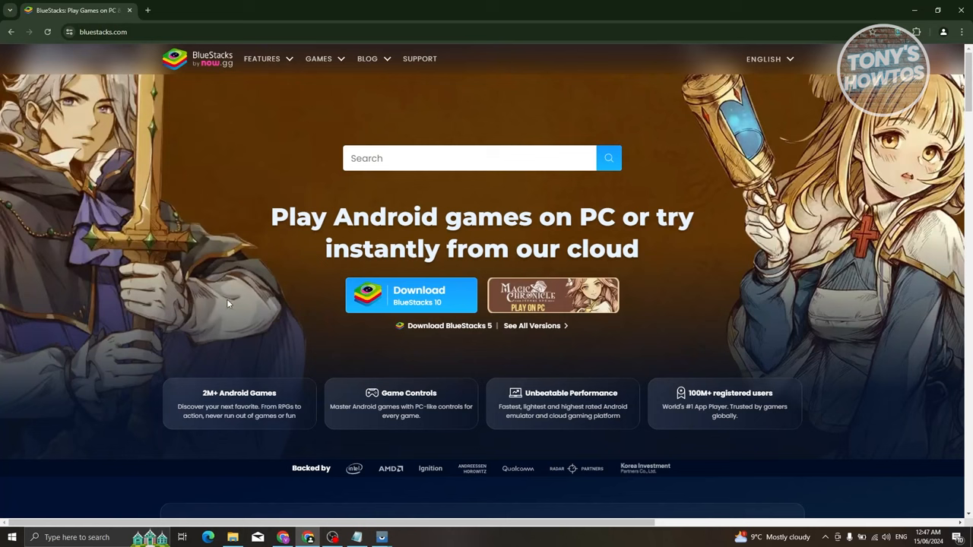
pyautogui.moveTo(240, 253)
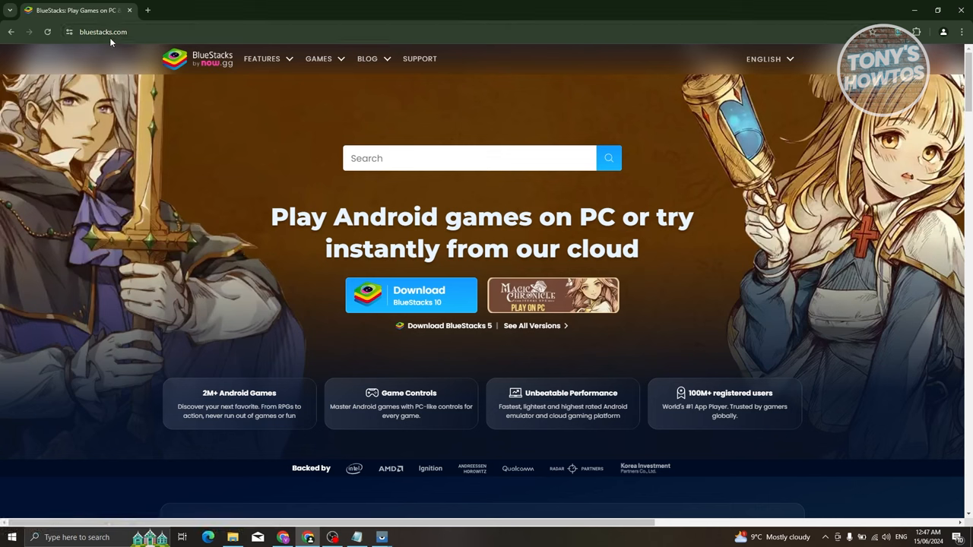
pyautogui.moveTo(395, 322)
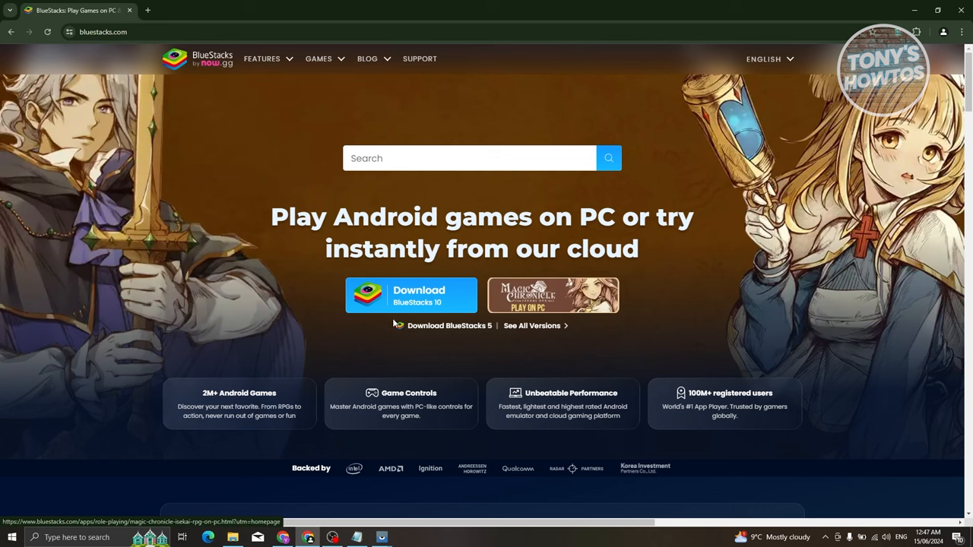
pyautogui.moveTo(569, 222)
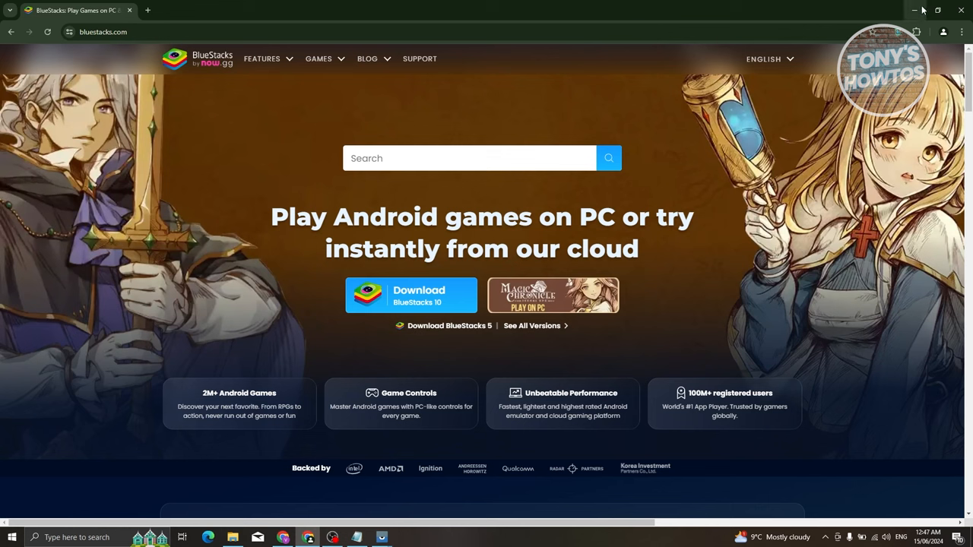
pyautogui.moveTo(915, 10)
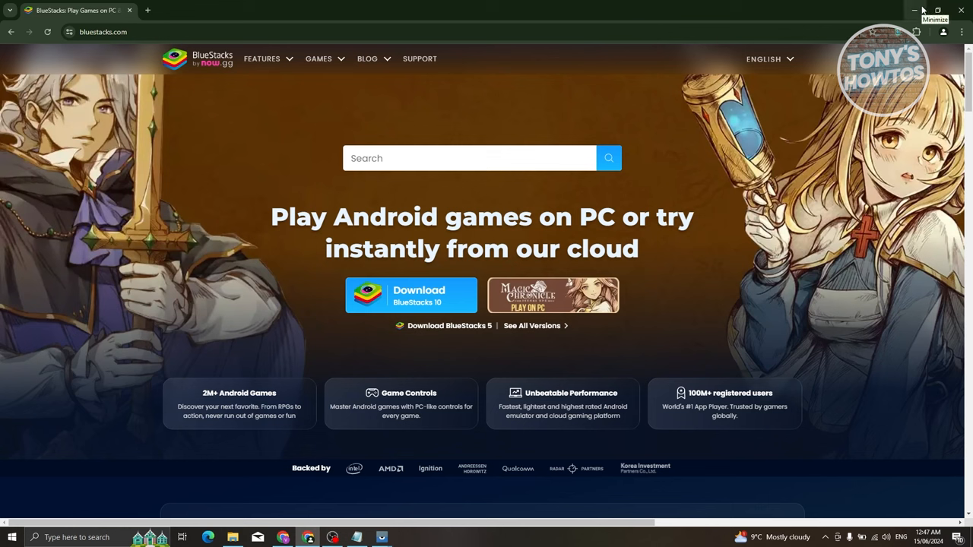
# Step: Minimize Chrome to reveal the Windows desktop with the BlueStacks shortcut
pyautogui.click(915, 9)
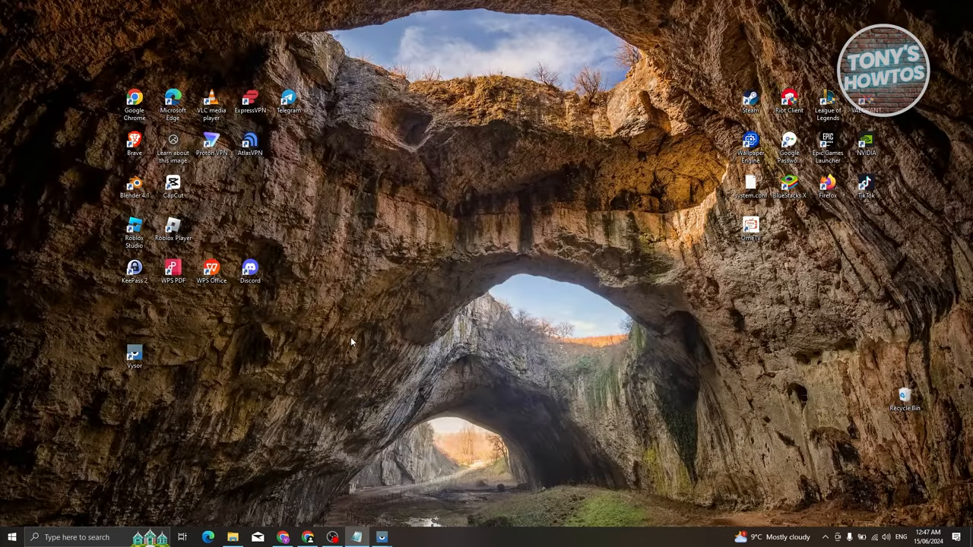
pyautogui.moveTo(789, 186)
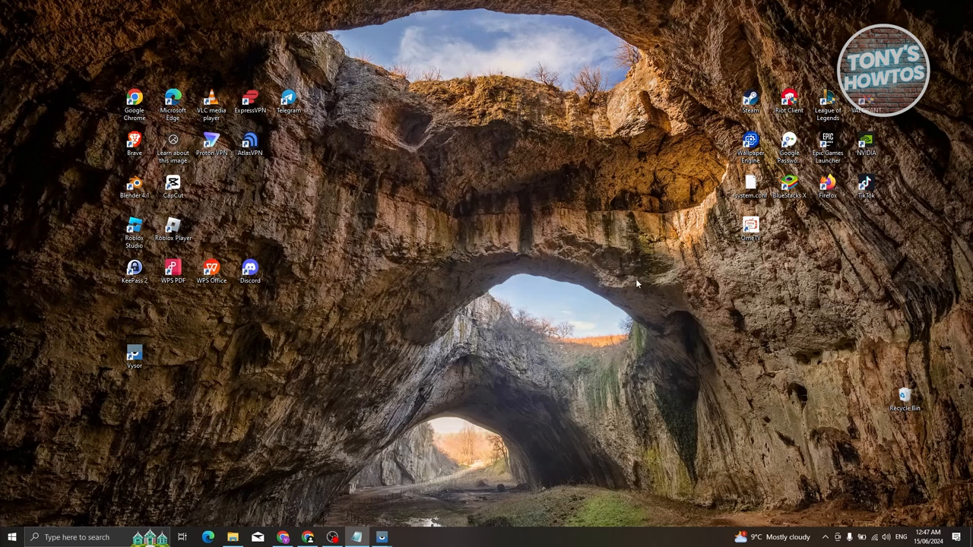
pyautogui.moveTo(794, 231)
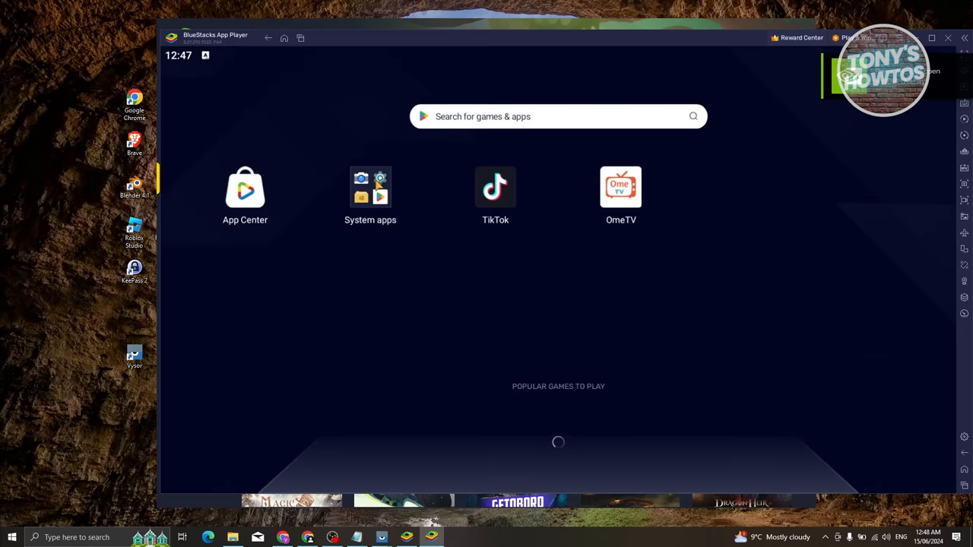
# Step: From System apps, search the Play Store for 'HITV' and install HiTV : K-Dramas Encyclopedia
pyautogui.click(372, 187)
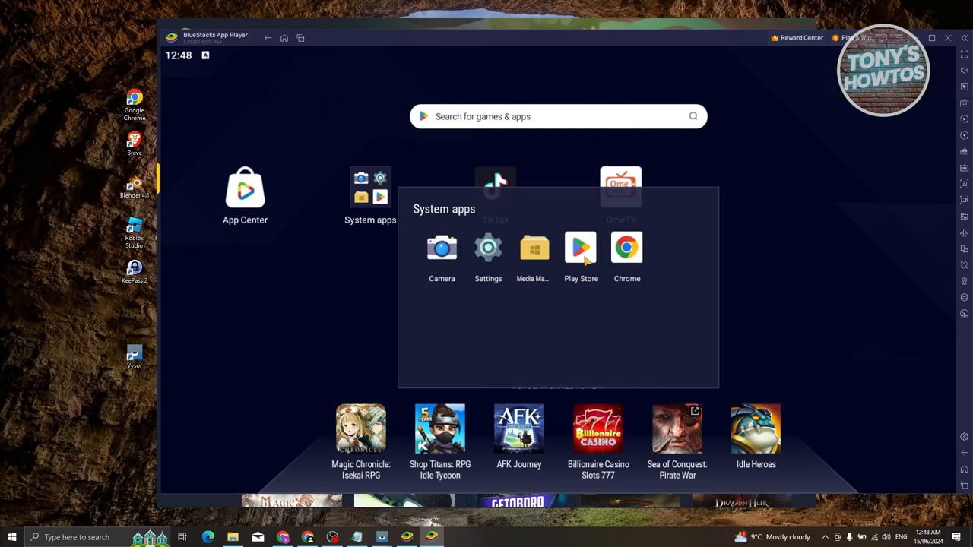
pyautogui.moveTo(585, 264)
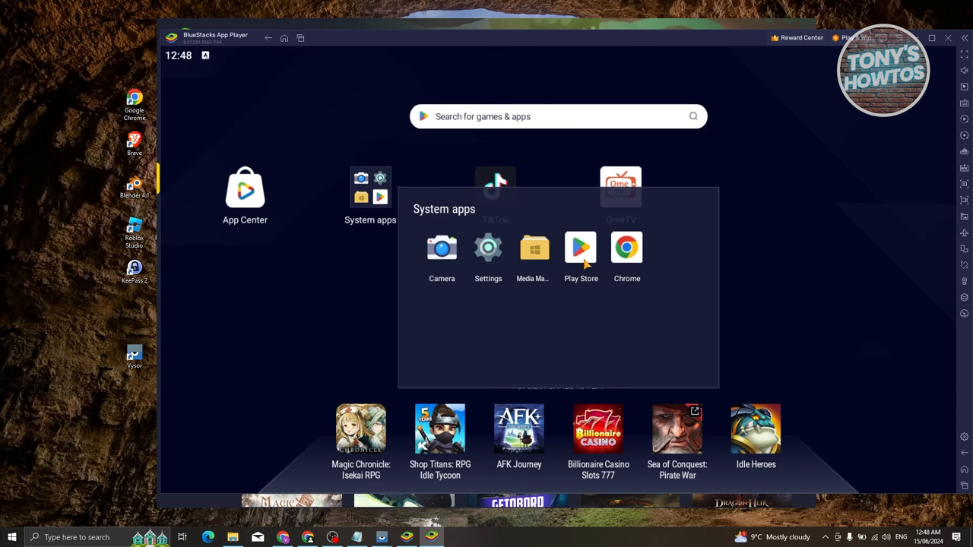
pyautogui.click(581, 246)
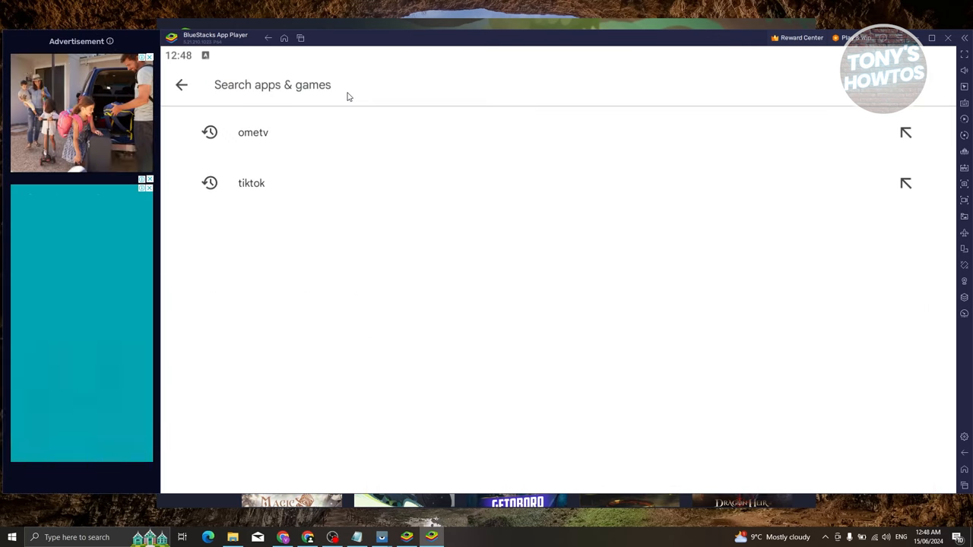
pyautogui.write('HITV')
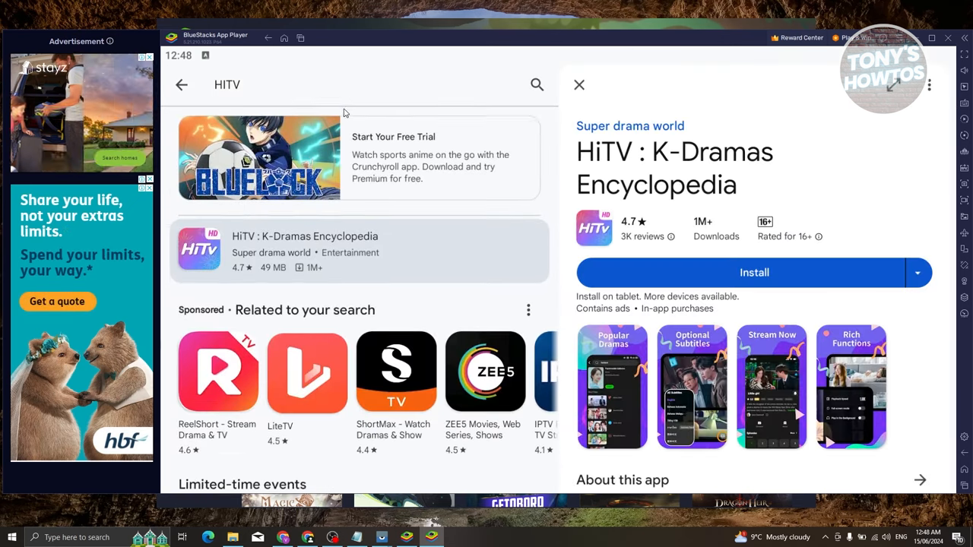
pyautogui.scroll(-3)
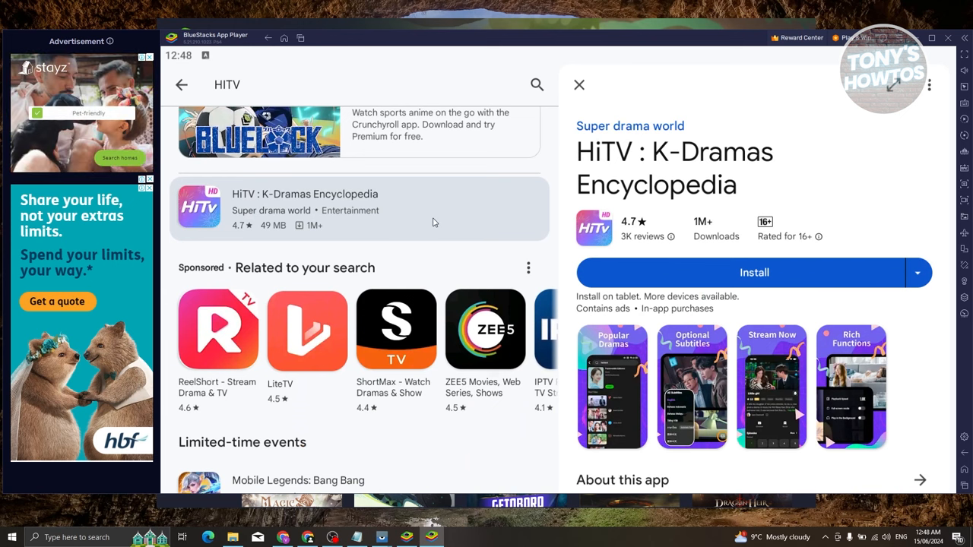
pyautogui.moveTo(452, 198)
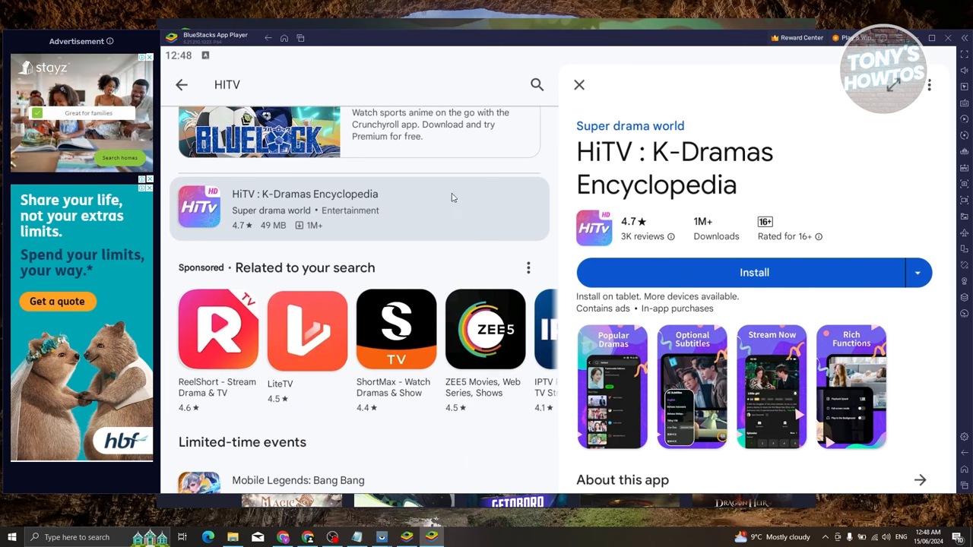
pyautogui.click(753, 273)
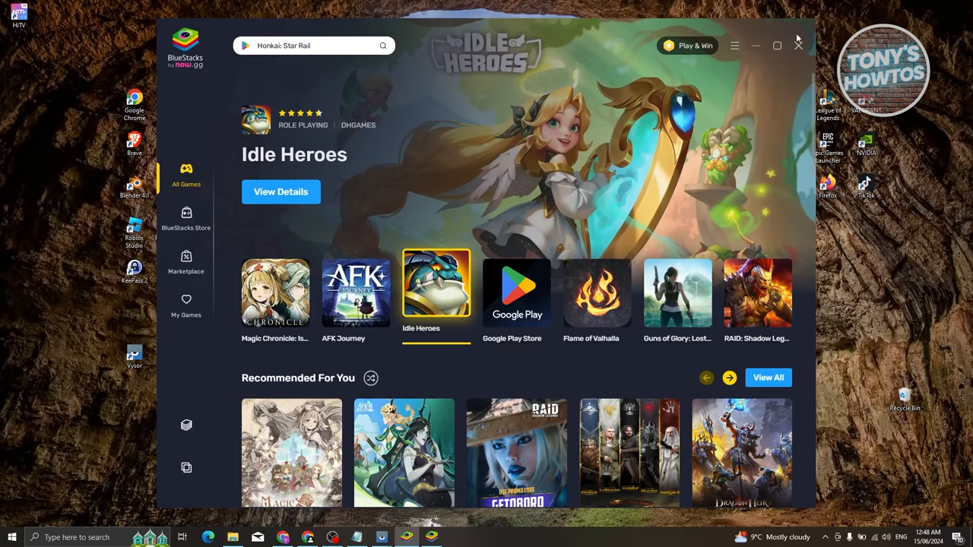
# Step: Move the HiTV shortcut beside the other desktop icons and launch the app from it
pyautogui.click(799, 46)
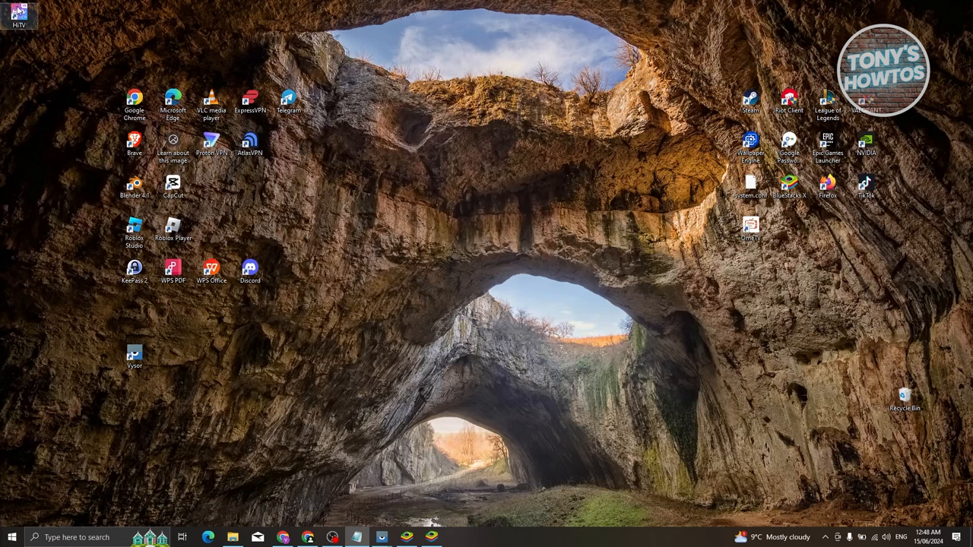
pyautogui.moveTo(18, 15); pyautogui.dragTo(789, 228)
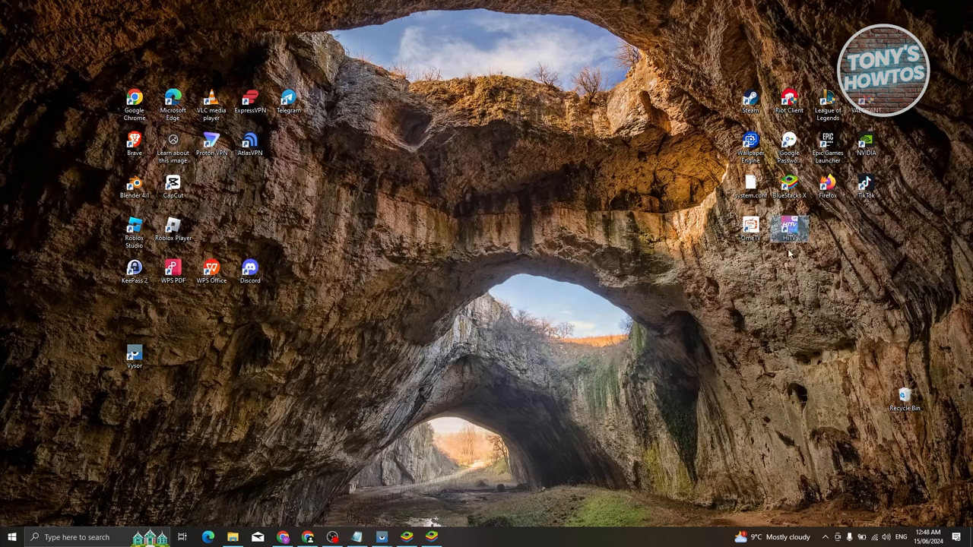
pyautogui.moveTo(791, 228)
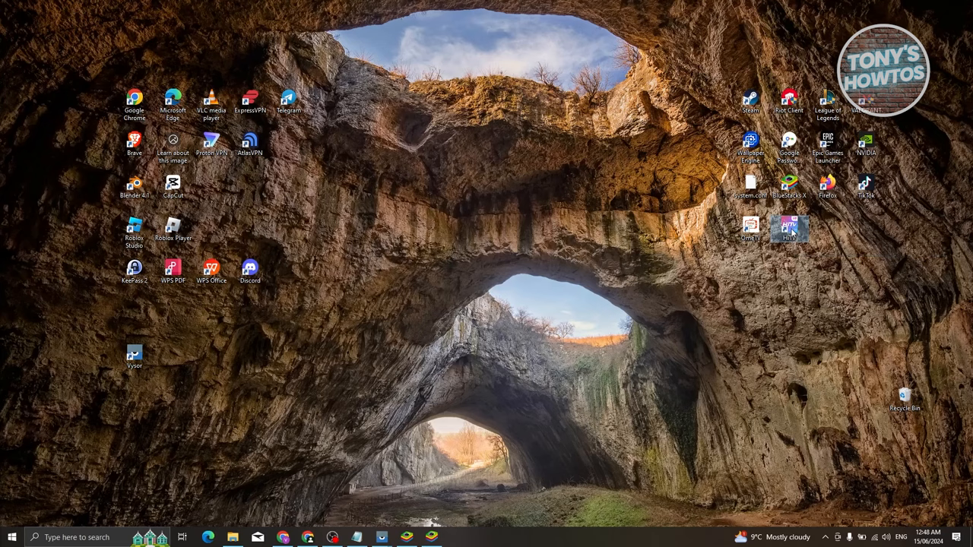
pyautogui.doubleClick(791, 228)
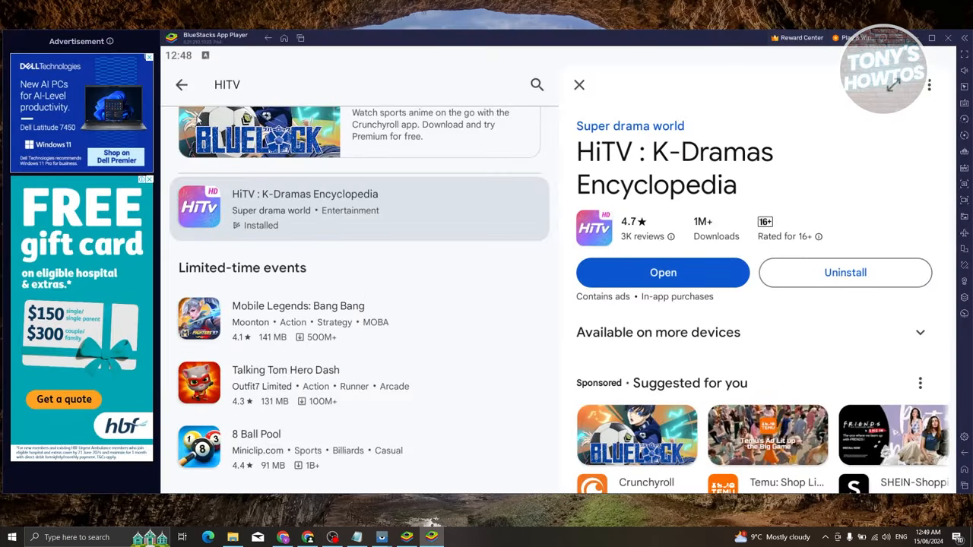
pyautogui.click(663, 273)
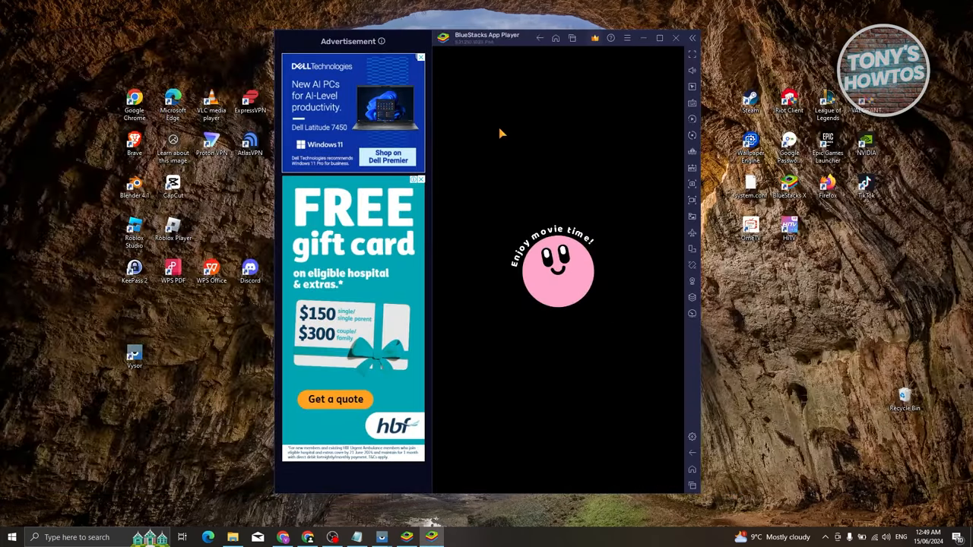
pyautogui.moveTo(505, 152)
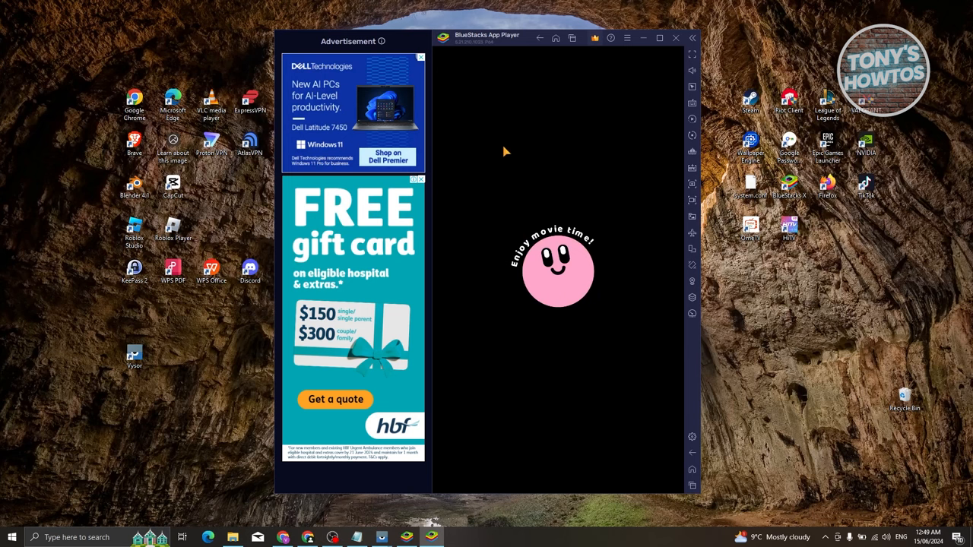
# Step: Exit BlueStacks App Player, confirming the close prompt
pyautogui.click(675, 36)
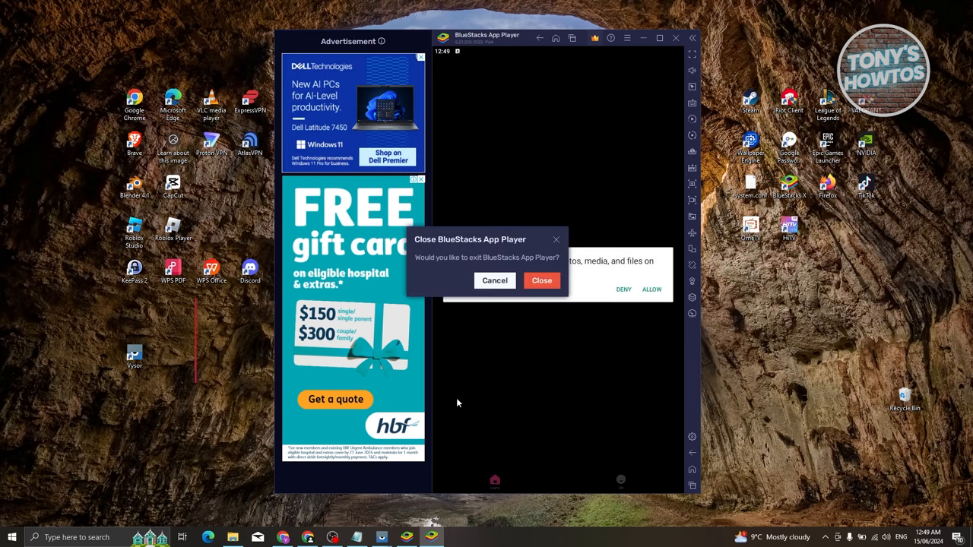
pyautogui.click(541, 280)
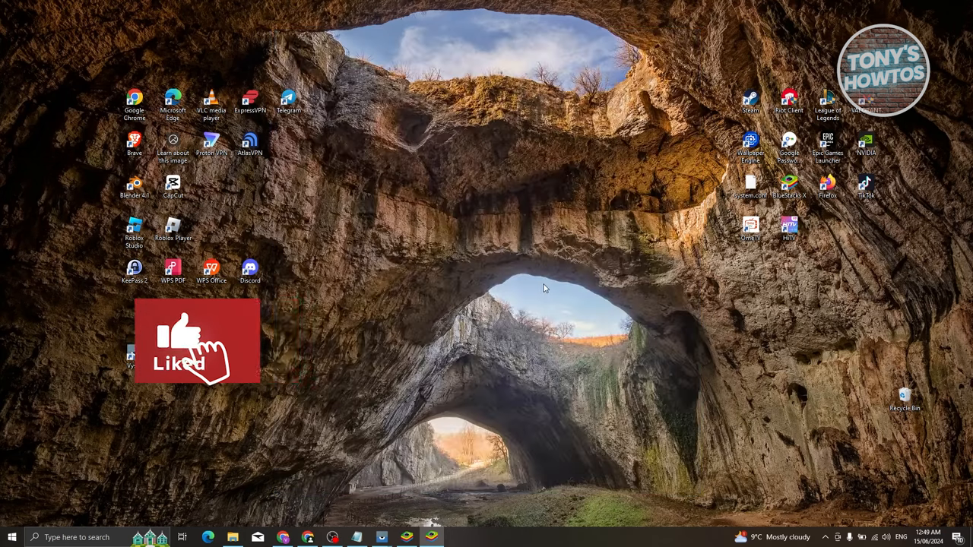